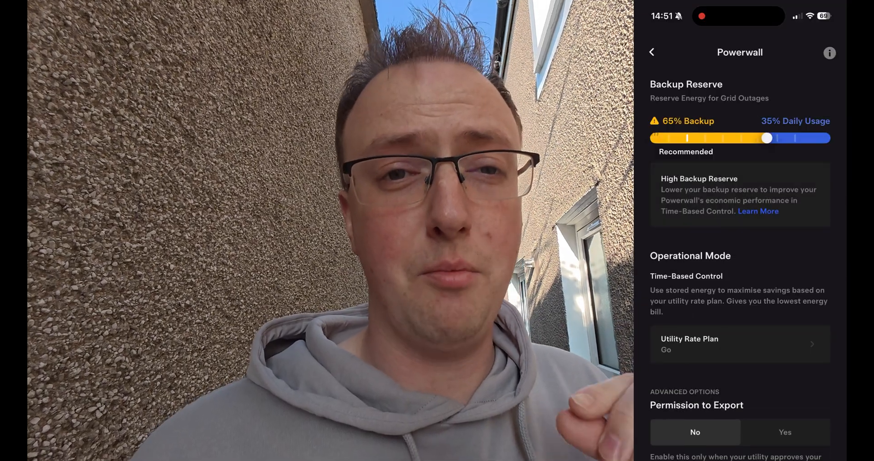
Step: Back out of the backup reserve settings to the Powerwall home overview at 57% charge
{"action": "left_click", "coordinate": [652, 52]}
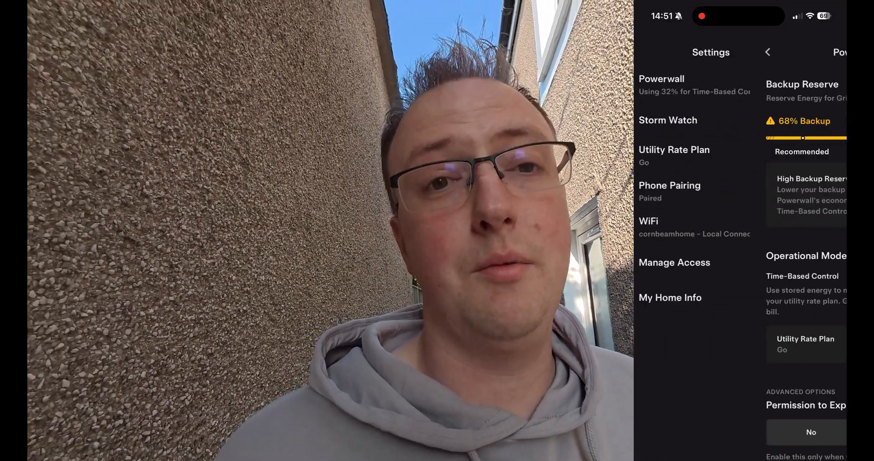
{"action": "left_click", "coordinate": [768, 51]}
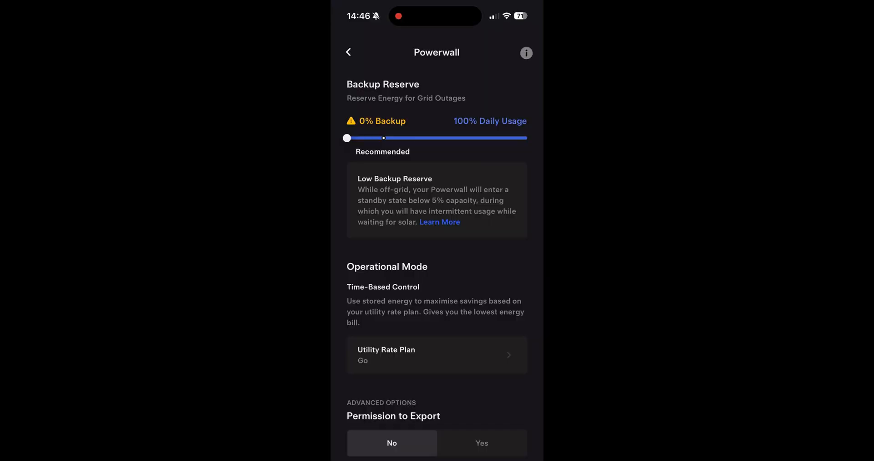
{"action": "left_click_drag", "start_coordinate": [347, 138], "coordinate": [527, 138]}
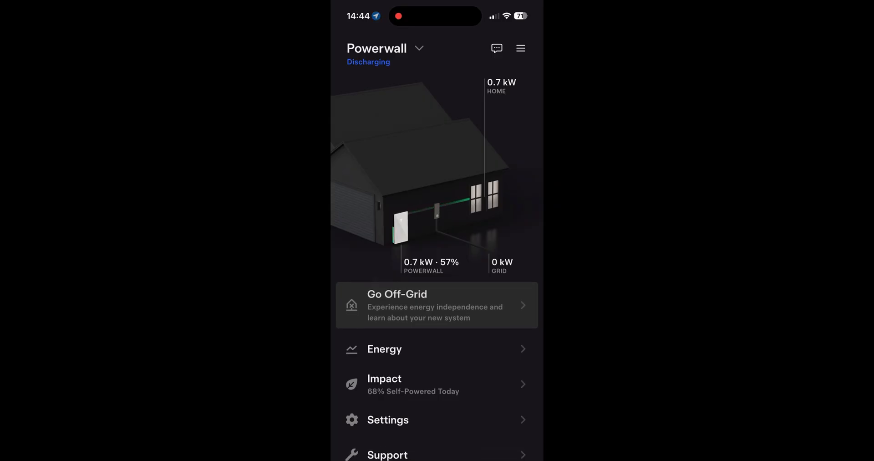
Step: Show today's Impact summary: 31% self-powered, 69% from grid, no backup events
{"action": "left_click", "coordinate": [502, 263]}
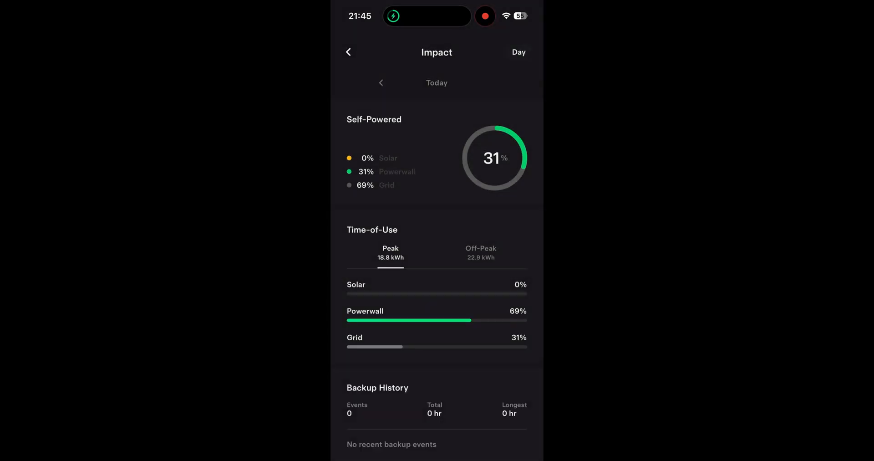
Step: Switch the Impact timescale to Week for 20–26 Oct, 38% self-powered, and reach Backup History
{"action": "left_click", "coordinate": [380, 82]}
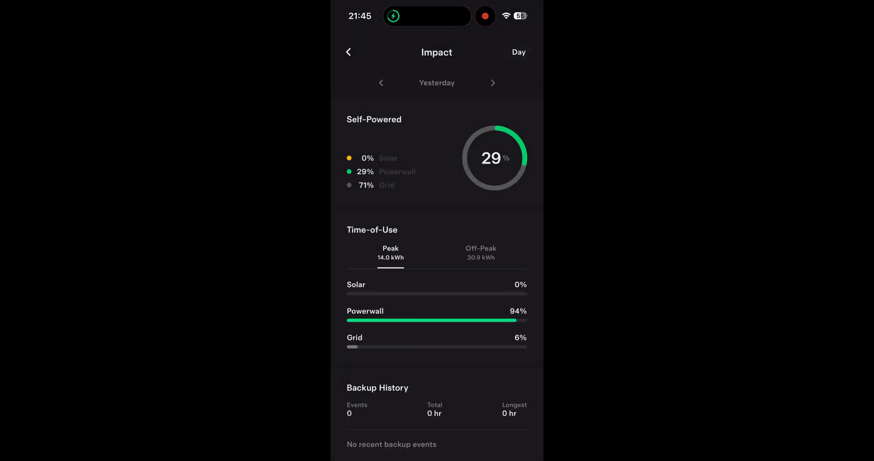
{"action": "left_click", "coordinate": [518, 52]}
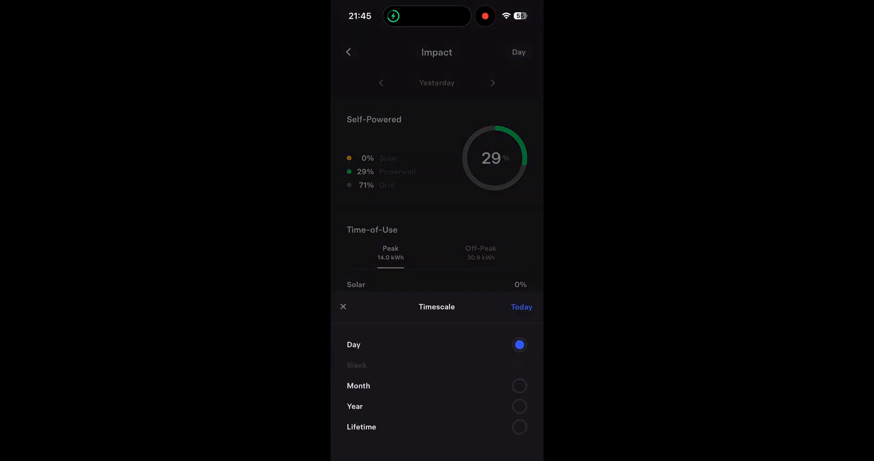
{"action": "left_click", "coordinate": [356, 364]}
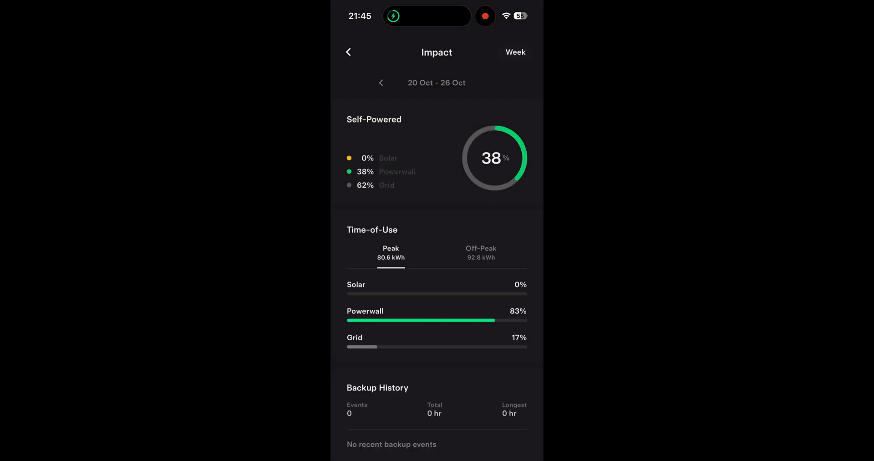
{"action": "scroll", "scroll_direction": "down", "scroll_amount": 3}
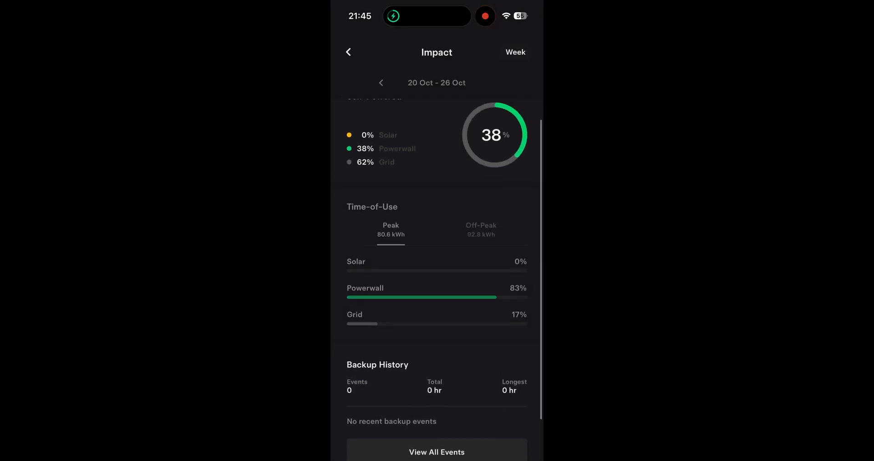
{"action": "left_click", "coordinate": [348, 52]}
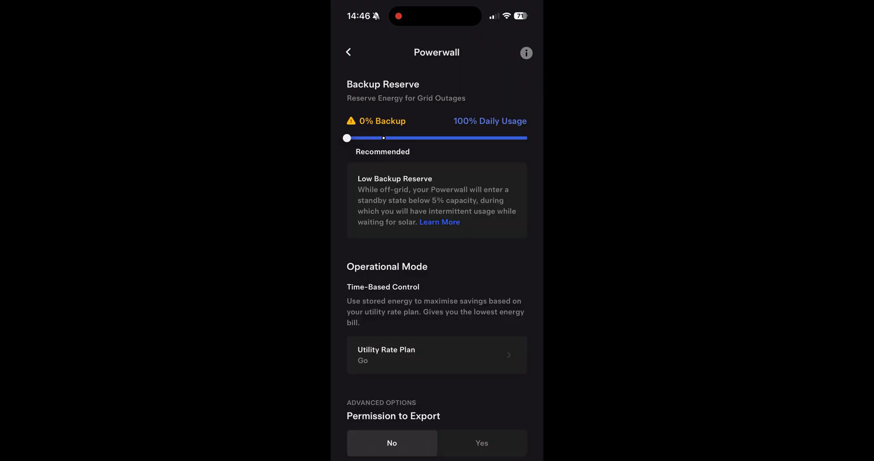
Step: View all backup events, two outages on 11 Oct totalling 24 minutes, then back out
{"action": "left_click", "coordinate": [348, 52]}
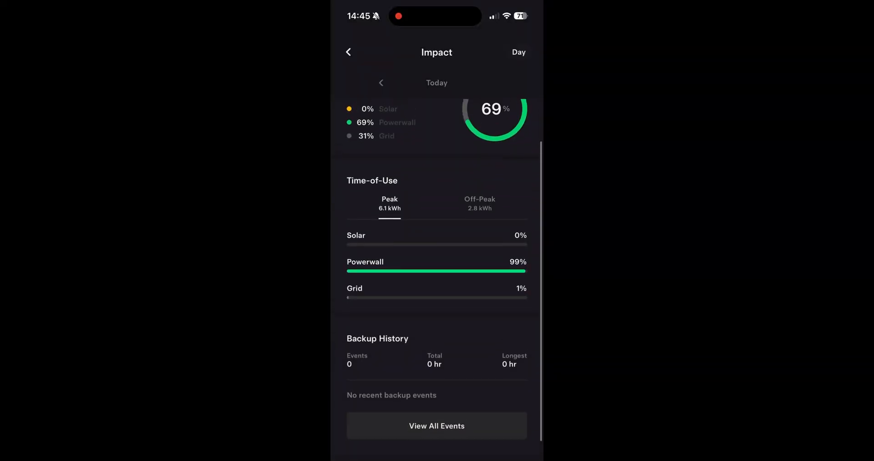
{"action": "left_click", "coordinate": [437, 426]}
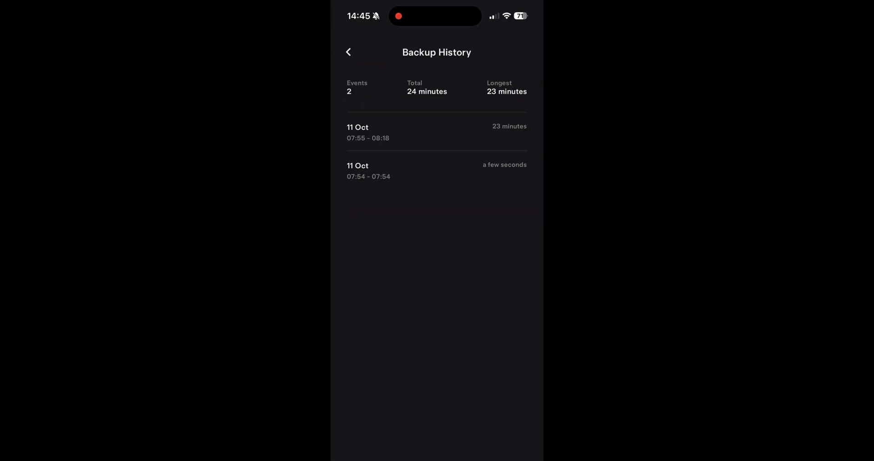
{"action": "left_click", "coordinate": [349, 52]}
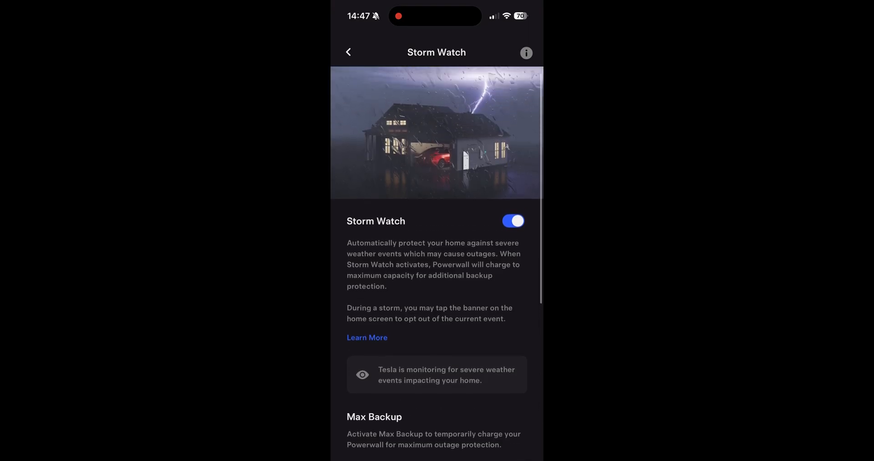
Step: From the Storm Watch article on tesla.com, follow the link to the Self-Powered support article
{"action": "left_click", "coordinate": [367, 337]}
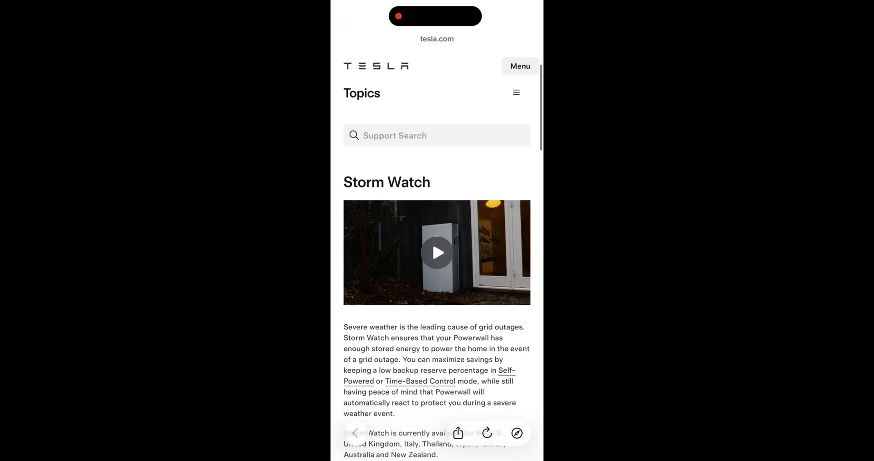
{"action": "scroll", "scroll_direction": "down", "scroll_amount": 3}
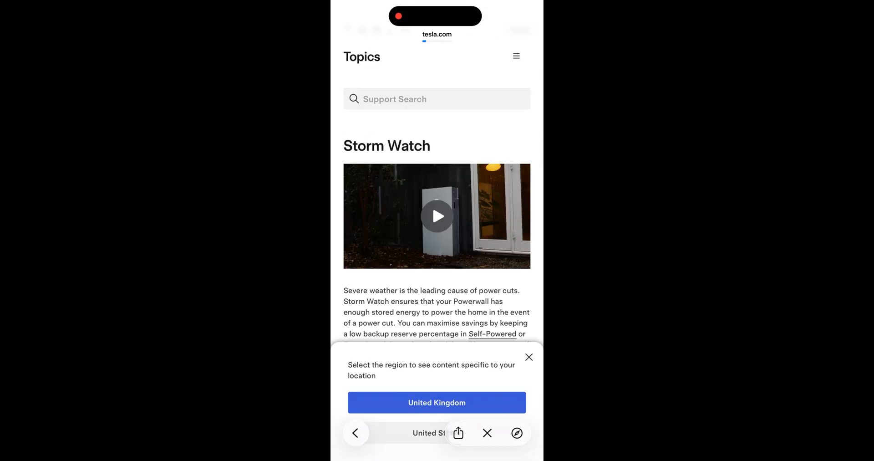
{"action": "left_click", "coordinate": [493, 332]}
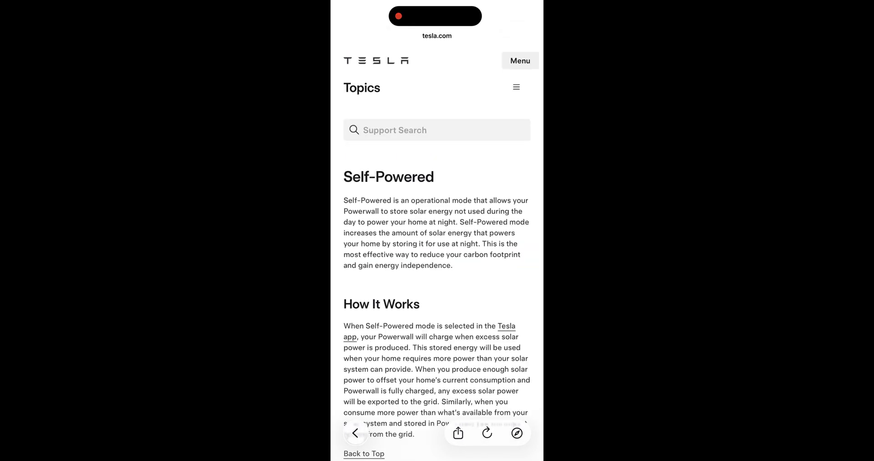
{"action": "scroll", "scroll_direction": "down", "scroll_amount": 3}
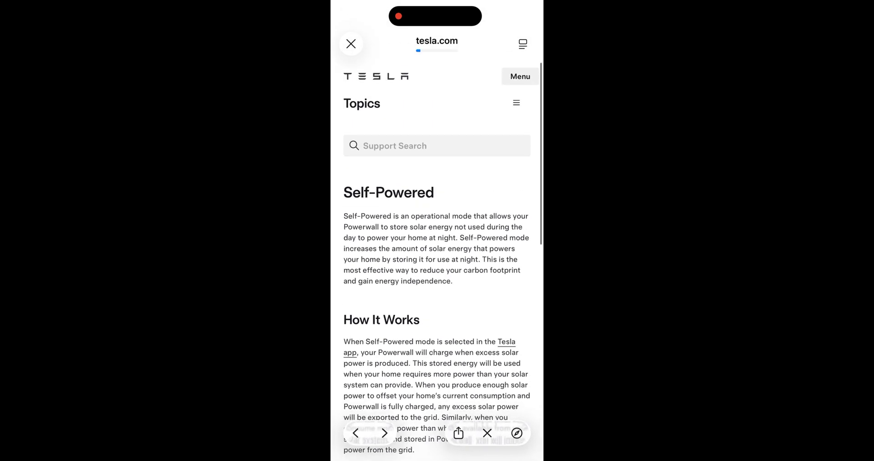
Step: Scroll the Storm Watch article to its end and return to the Tesla app Settings list
{"action": "scroll", "scroll_direction": "down", "scroll_amount": 3}
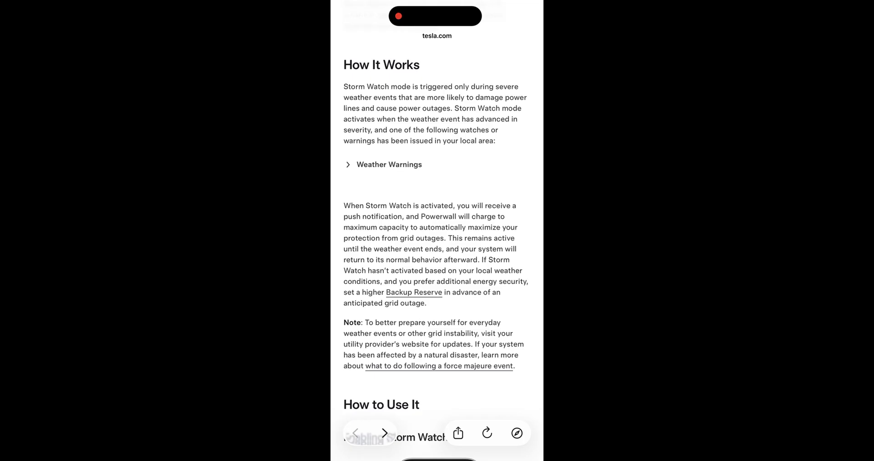
{"action": "scroll", "scroll_direction": "down", "scroll_amount": 3}
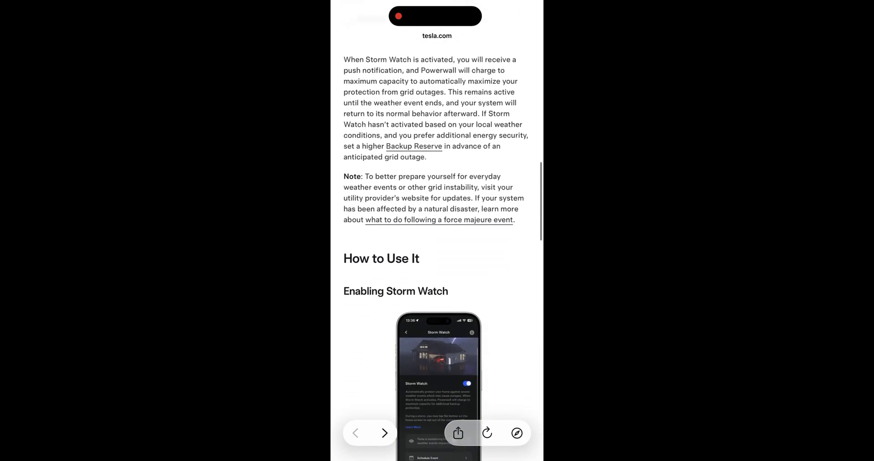
{"action": "scroll", "scroll_direction": "down", "scroll_amount": 3}
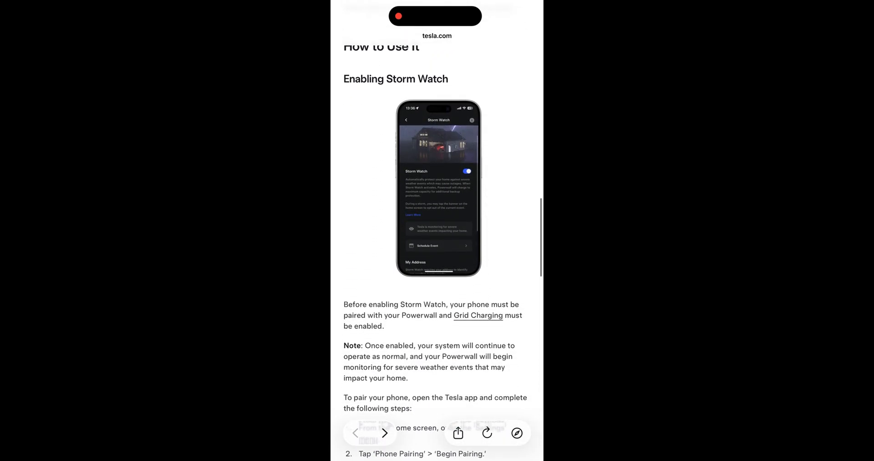
{"action": "scroll", "scroll_direction": "down", "scroll_amount": 3}
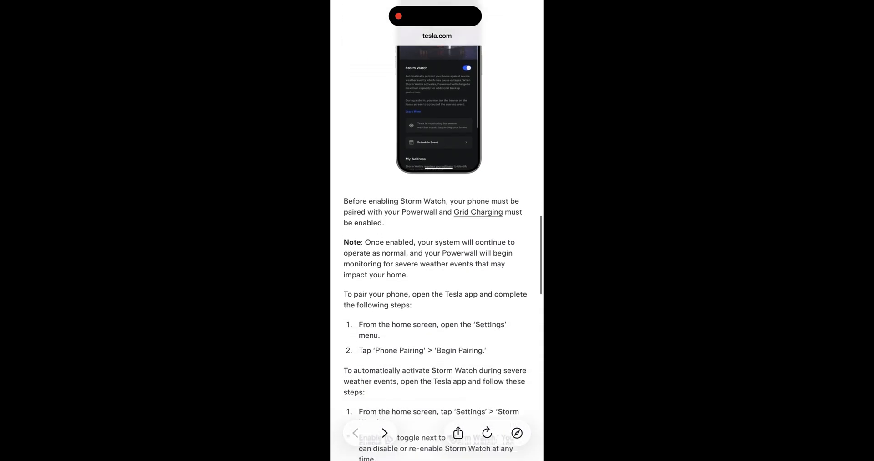
{"action": "scroll", "scroll_direction": "down", "scroll_amount": 3}
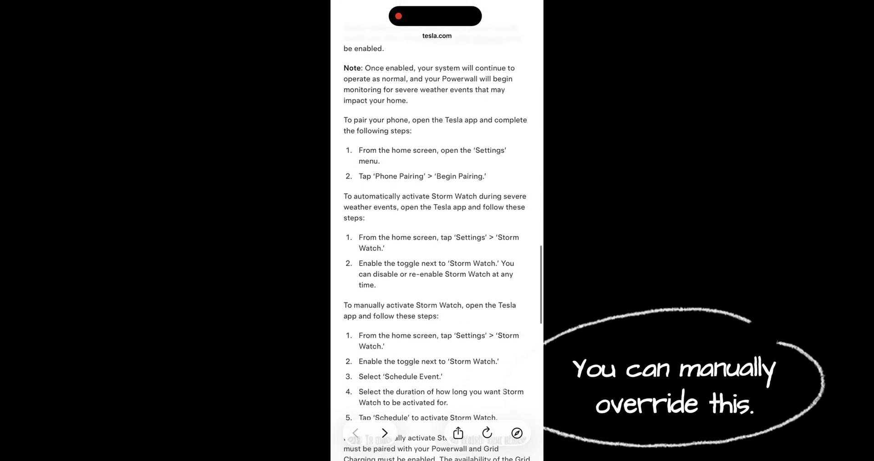
{"action": "scroll", "scroll_direction": "down", "scroll_amount": 3}
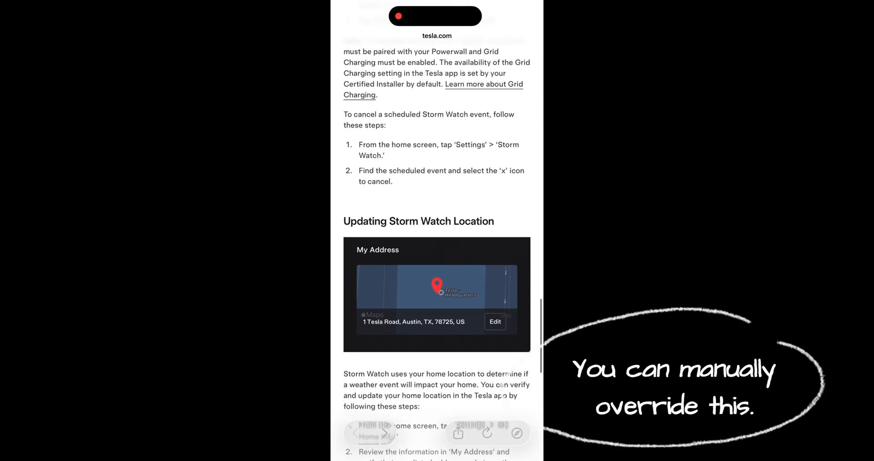
{"action": "scroll", "scroll_direction": "down", "scroll_amount": 3}
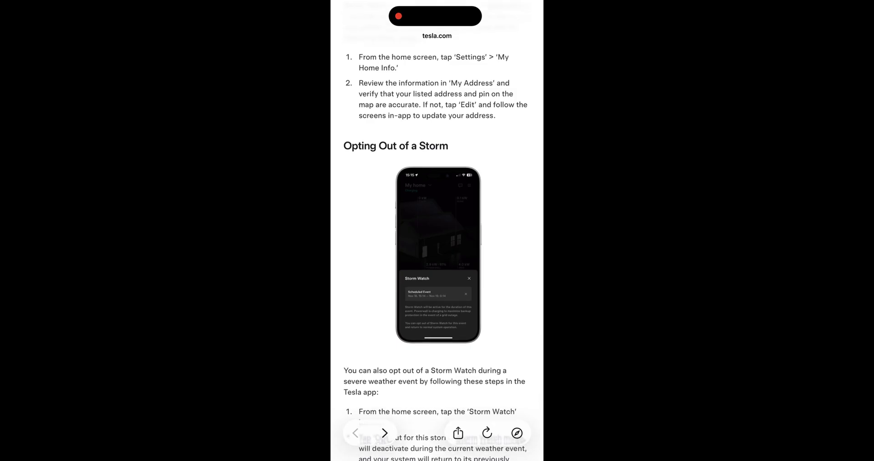
{"action": "scroll", "scroll_direction": "down", "scroll_amount": 3}
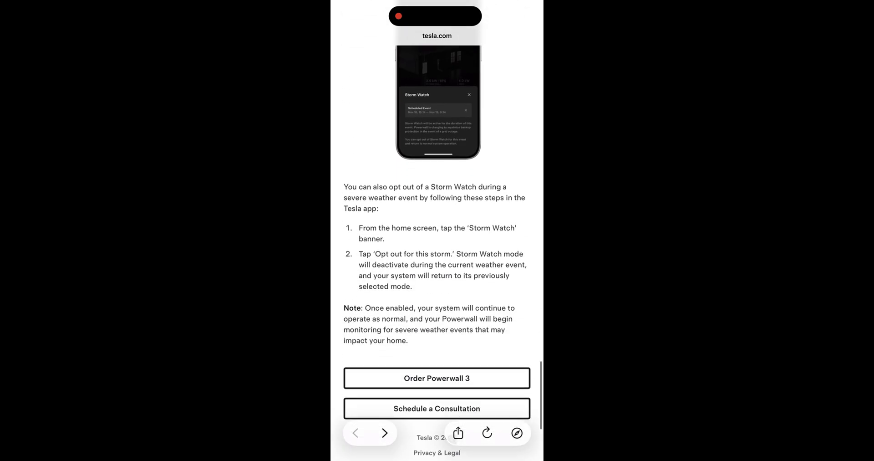
{"action": "scroll", "scroll_direction": "down", "scroll_amount": 3}
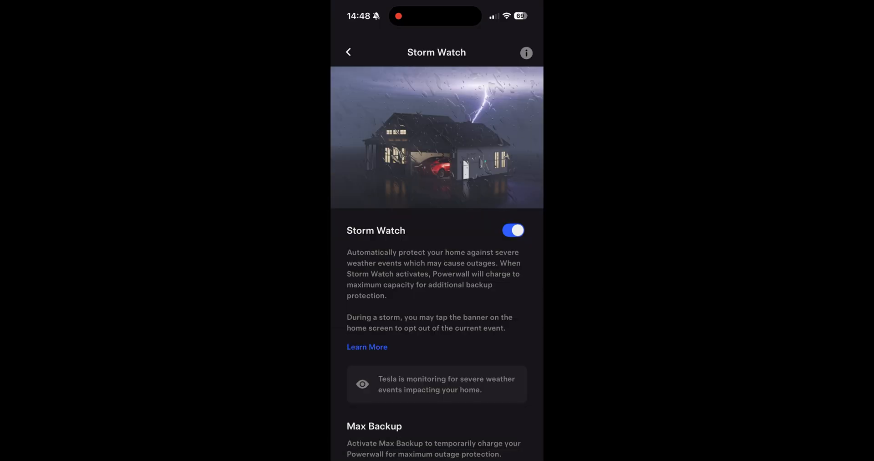
{"action": "left_click", "coordinate": [348, 52]}
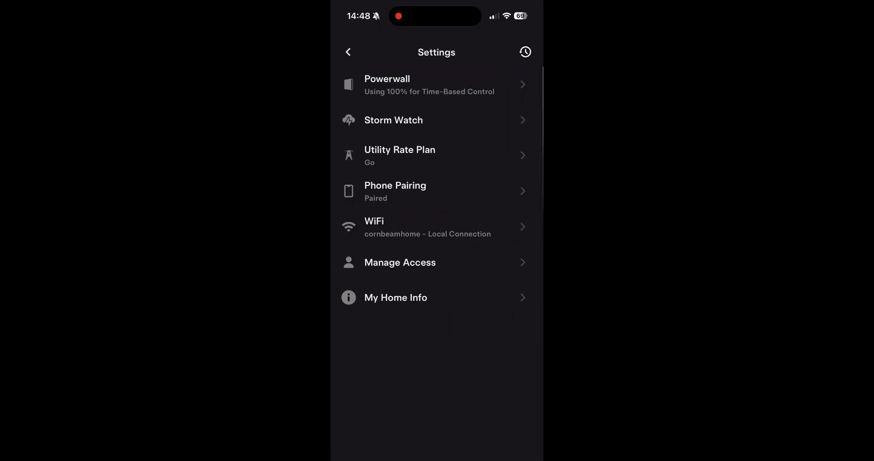